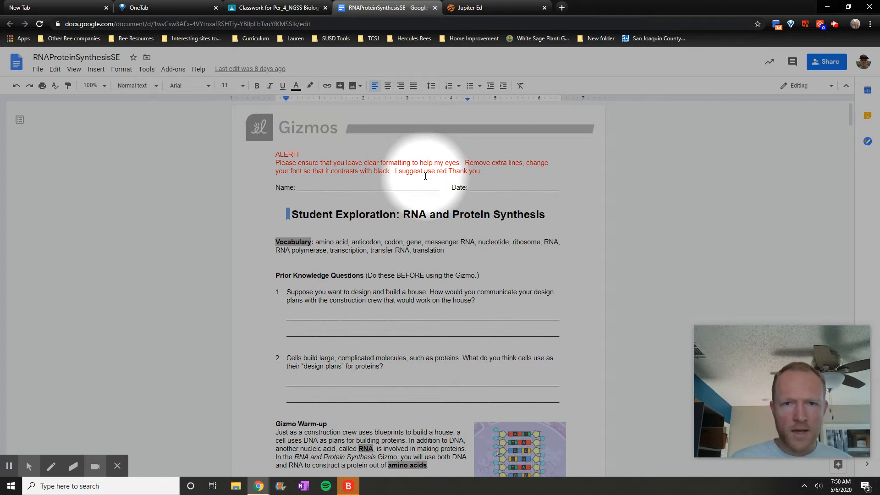
{"action": "mouse_move", "coordinate": [431, 259]}
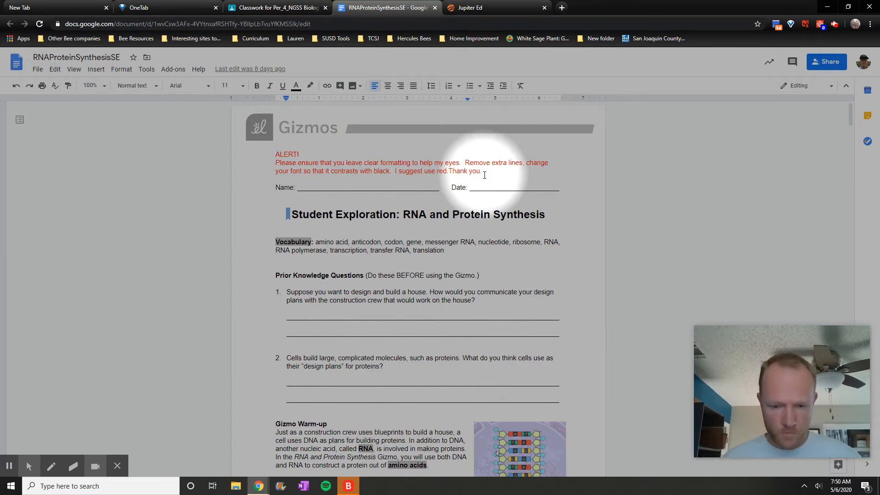
{"action": "scroll", "scroll_direction": "down", "scroll_amount": 3}
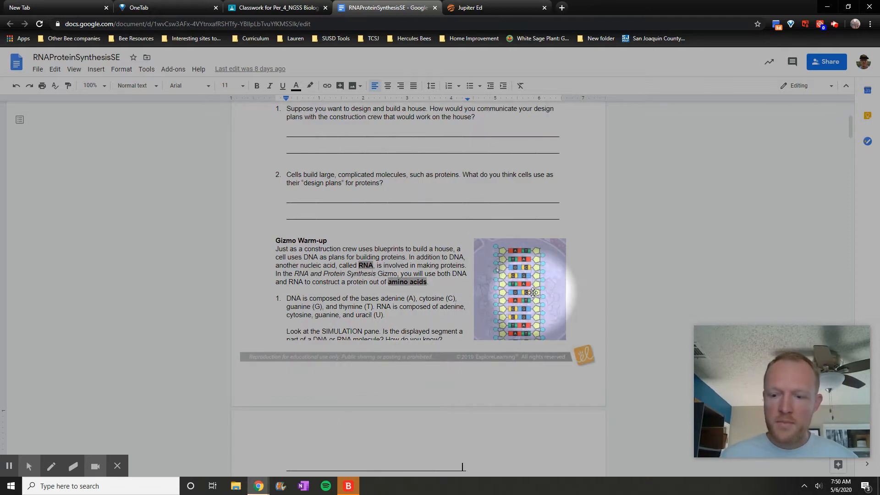
{"action": "scroll", "scroll_direction": "down", "scroll_amount": 3}
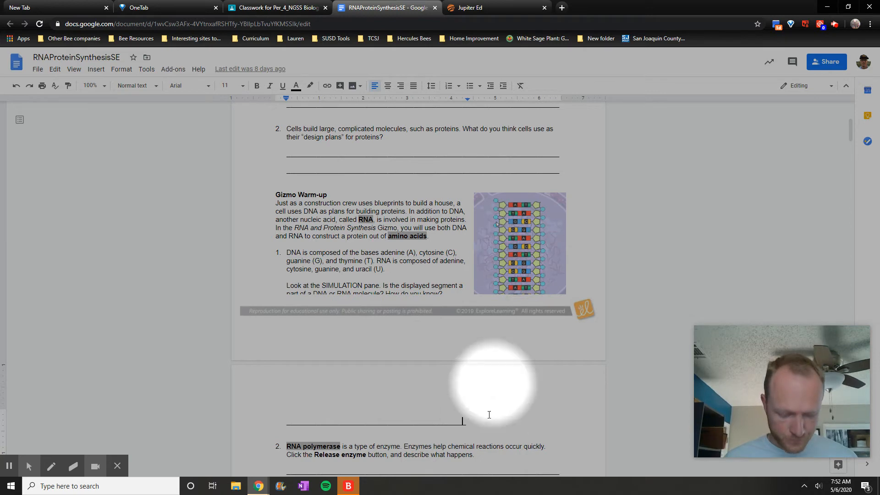
{"action": "scroll", "scroll_direction": "down", "scroll_amount": 3}
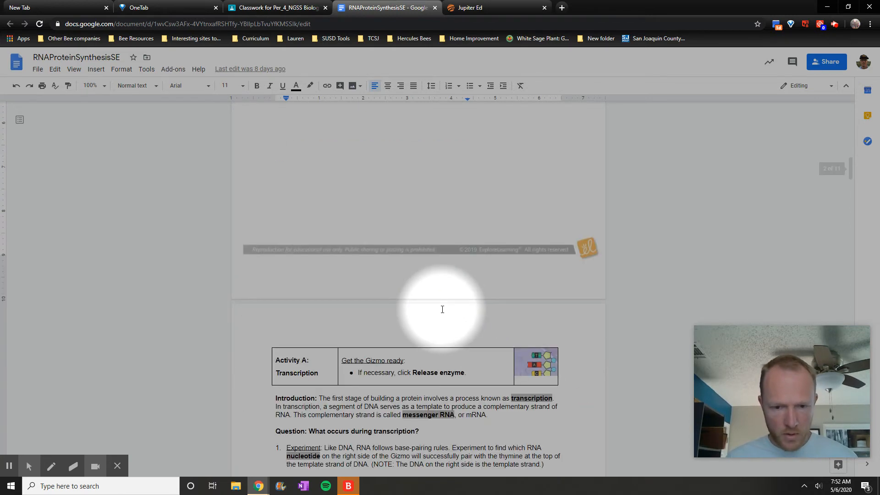
{"action": "scroll", "scroll_direction": "down", "scroll_amount": 3}
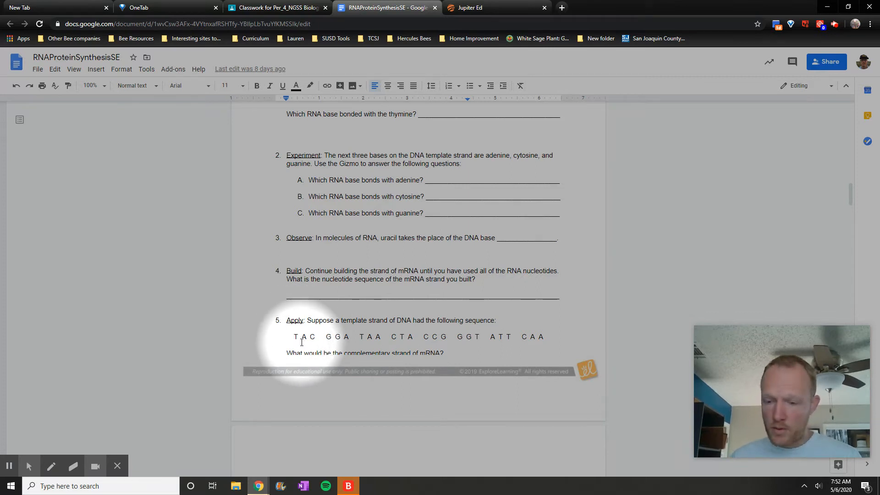
{"action": "scroll", "scroll_direction": "down", "scroll_amount": 3}
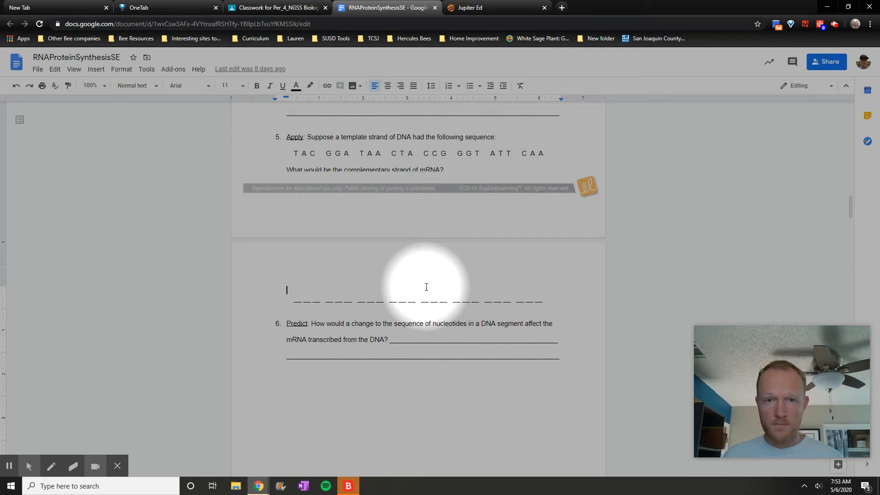
{"action": "mouse_move", "coordinate": [440, 264]}
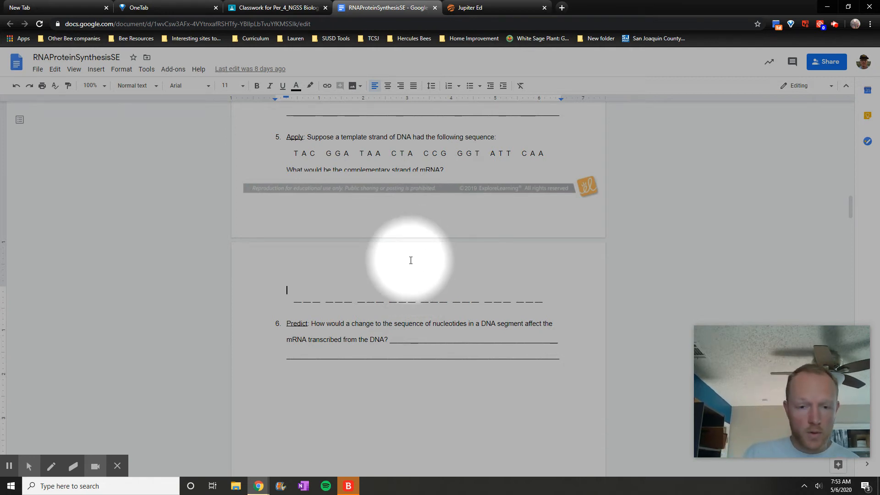
{"action": "scroll", "scroll_direction": "down", "scroll_amount": 3}
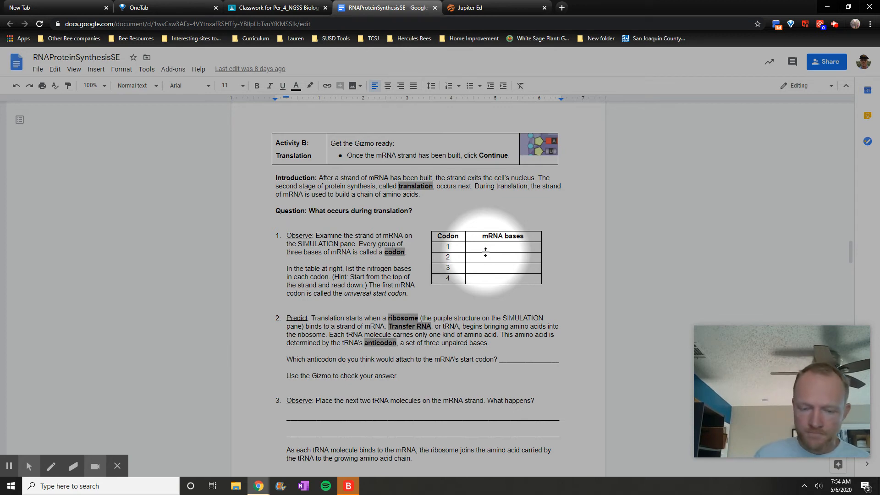
{"action": "scroll", "scroll_direction": "down", "scroll_amount": 3}
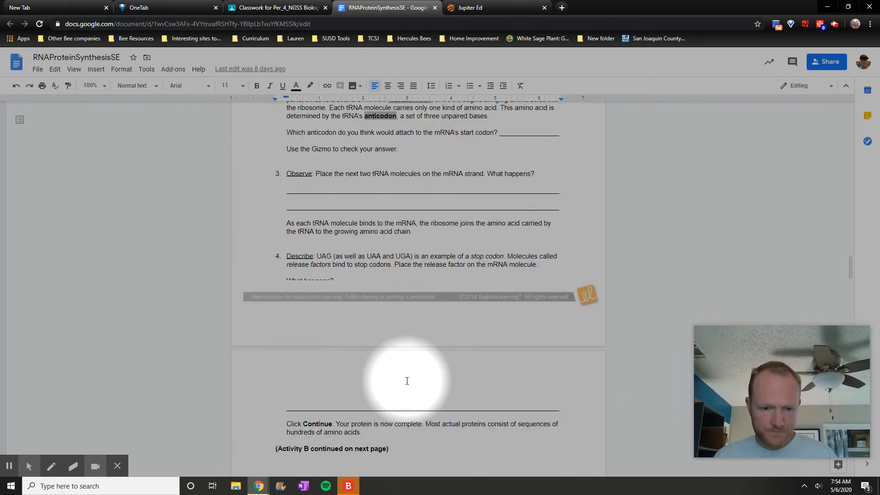
{"action": "scroll", "scroll_direction": "down", "scroll_amount": 3}
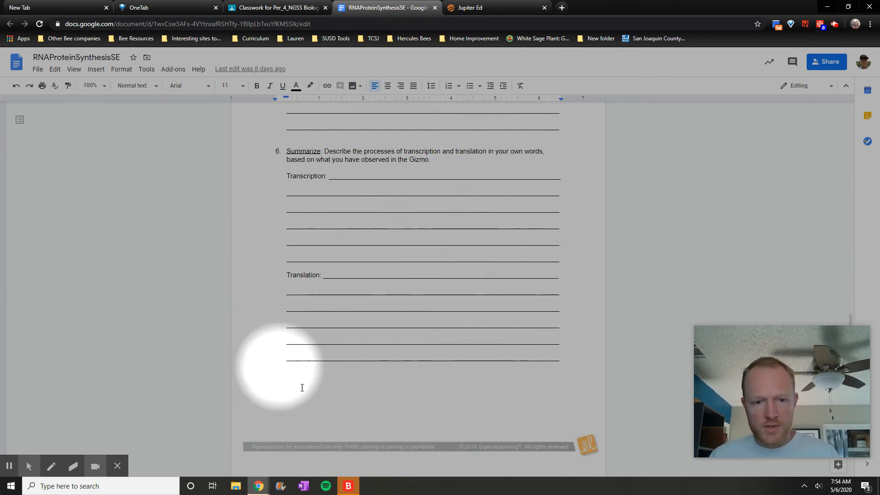
{"action": "mouse_move", "coordinate": [370, 256]}
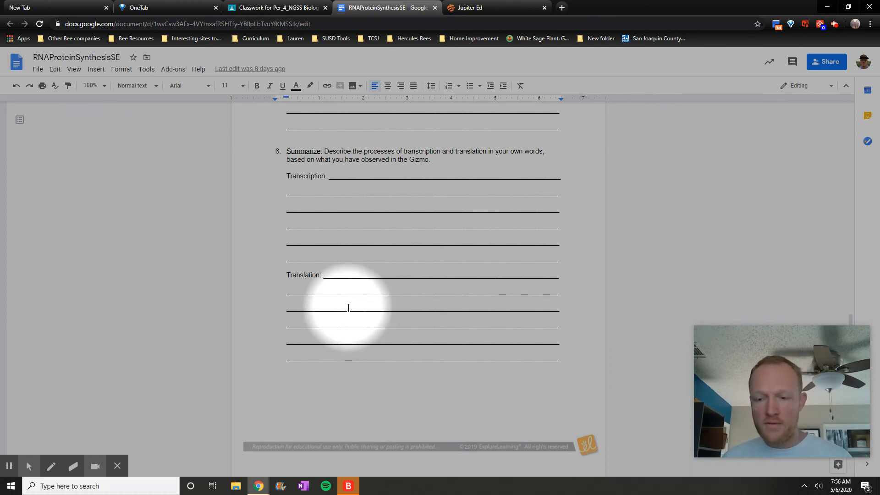
{"action": "scroll", "scroll_direction": "down", "scroll_amount": 3}
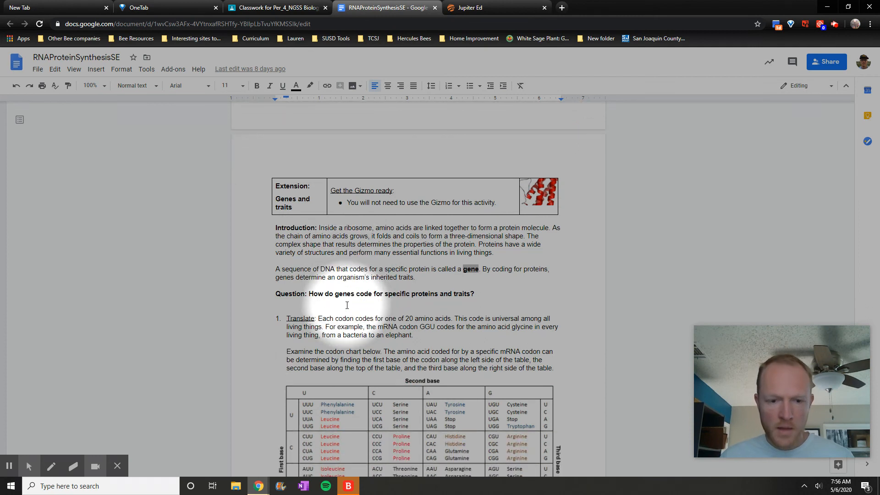
{"action": "scroll", "scroll_direction": "down", "scroll_amount": 3}
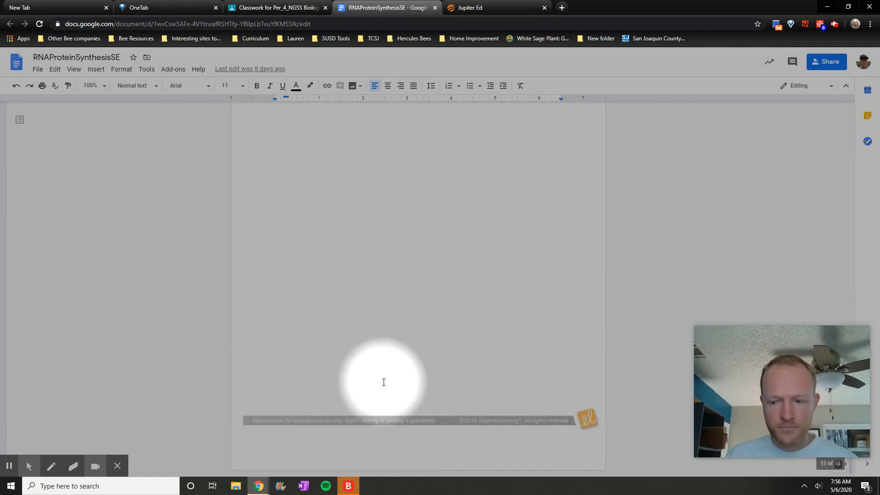
{"action": "scroll", "scroll_direction": "down", "scroll_amount": 3}
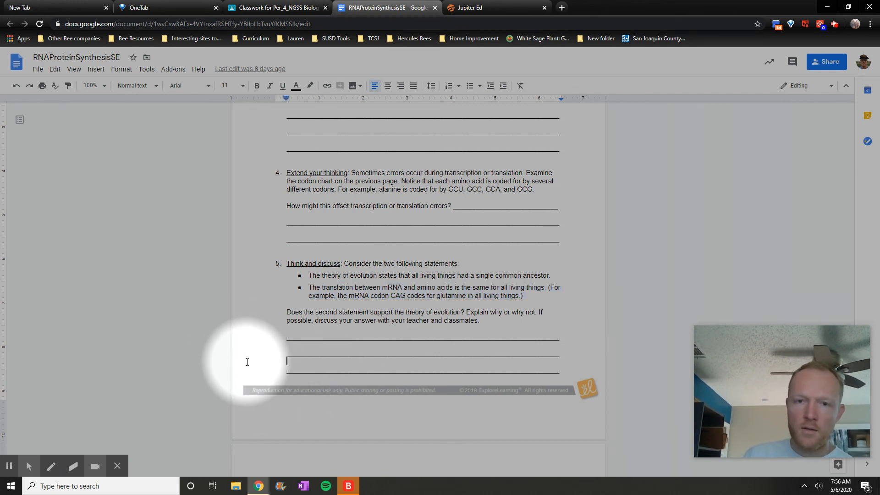
{"action": "mouse_move", "coordinate": [271, 359]}
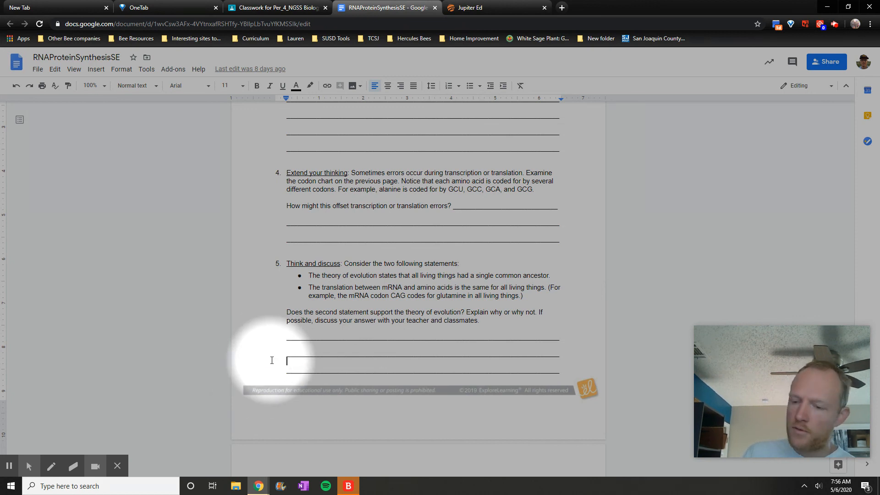